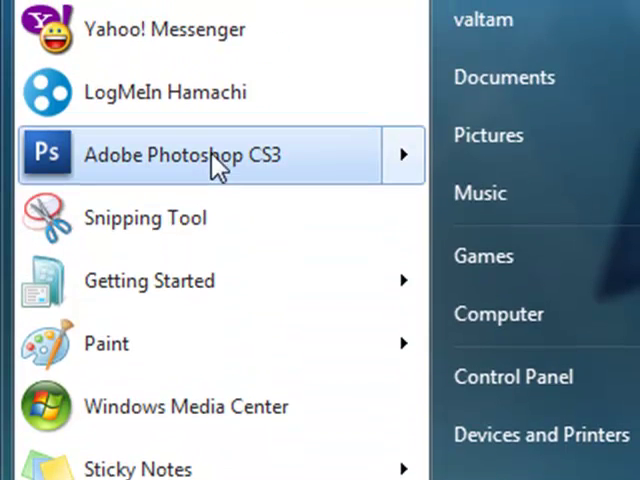
pyautogui.moveTo(260, 218)
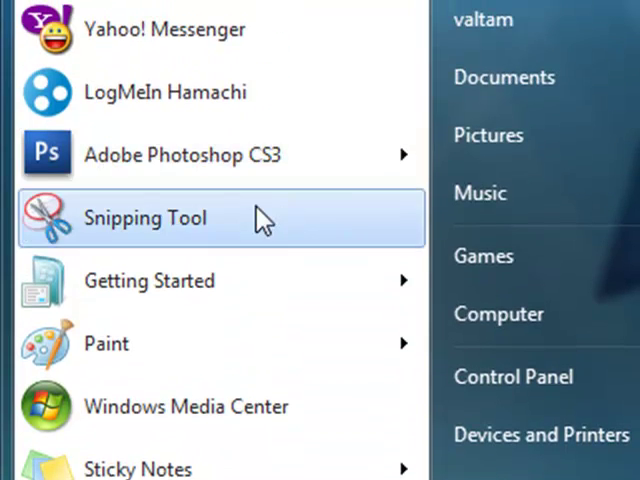
# Launch Adobe Photoshop CS3 and show the Brushes panel on Brush Presets
pyautogui.click(182, 154)
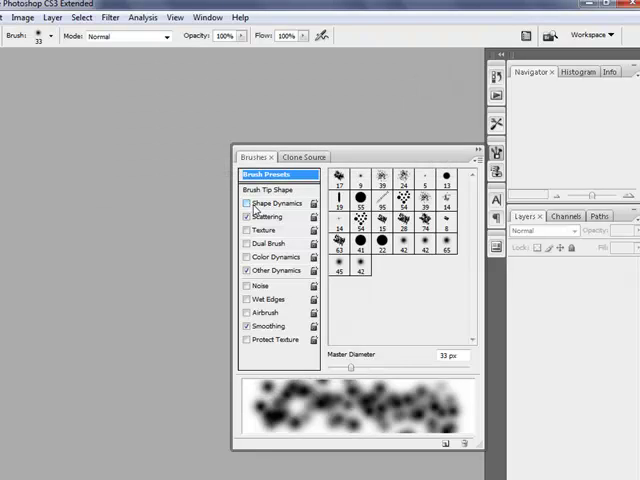
# Enable Shape Dynamics: 90% size jitter, 50% minimum diameter, 20% angle, 15% roundness, minimum roundness 10
pyautogui.click(275, 203)
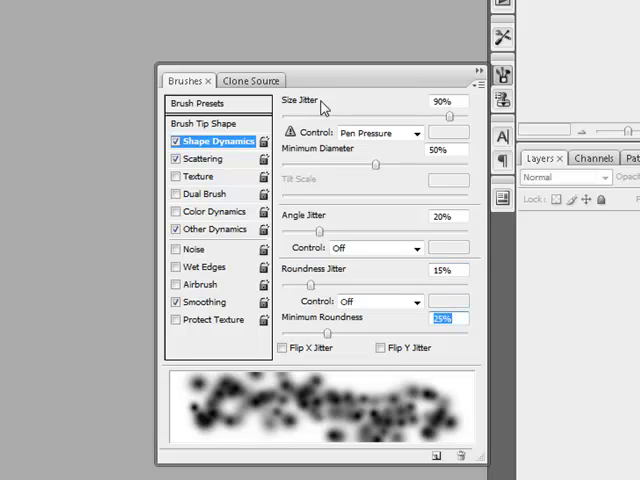
pyautogui.write('10')
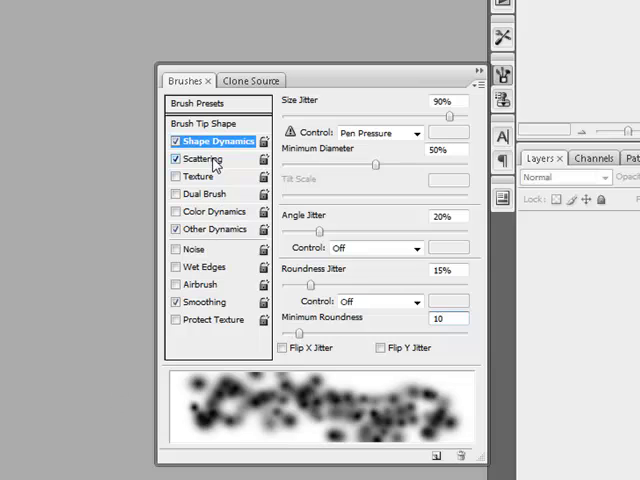
# Enable Scattering with 300% scatter, count 3 and 15% count jitter
pyautogui.click(203, 158)
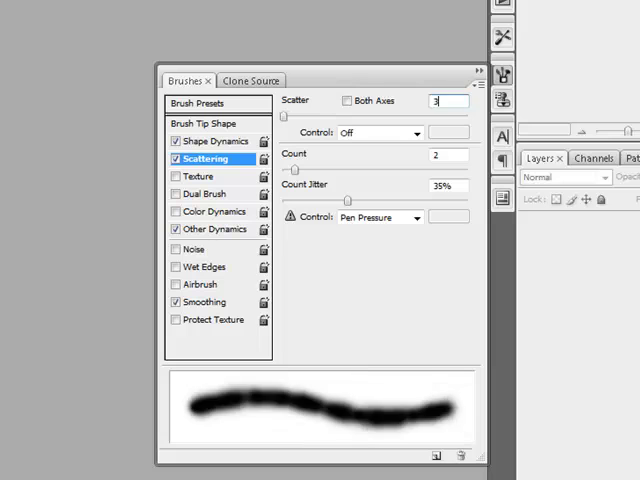
pyautogui.write('300%')
pyautogui.click(448, 154)
pyautogui.write('4')
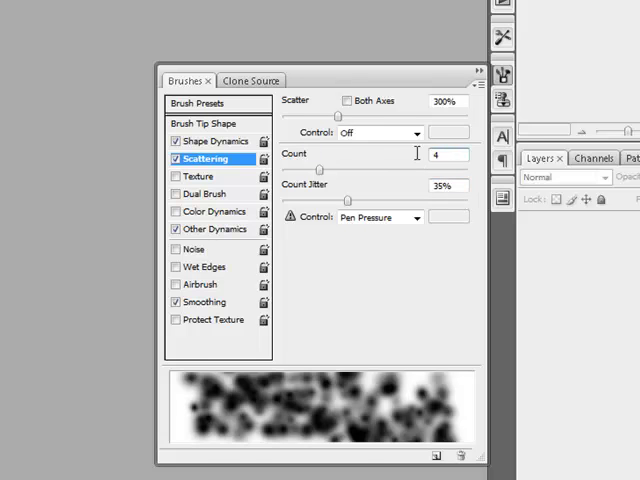
pyautogui.tripleClick(446, 185)
pyautogui.write('15')
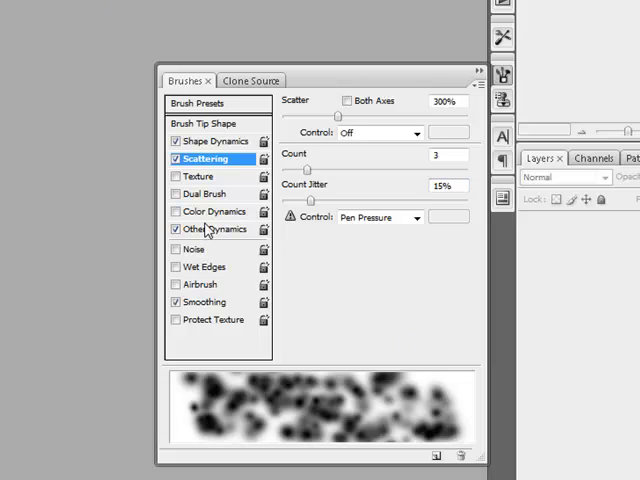
# Set Other Dynamics flow jitter 50% on pen pressure, then create a transparent canvas
pyautogui.click(205, 229)
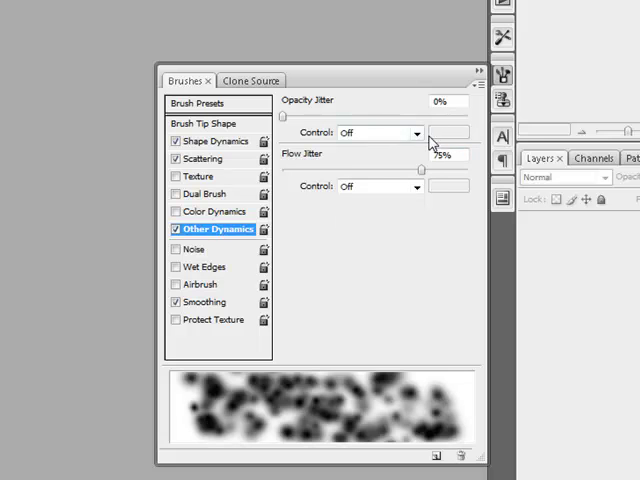
pyautogui.moveTo(440, 167); pyautogui.dragTo(375, 167)
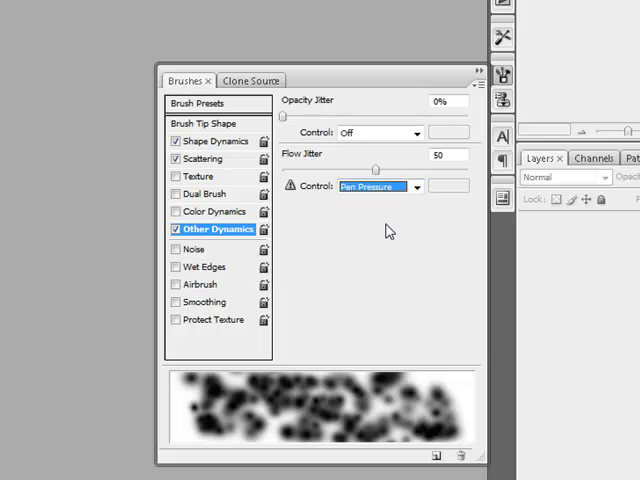
pyautogui.click(375, 133)
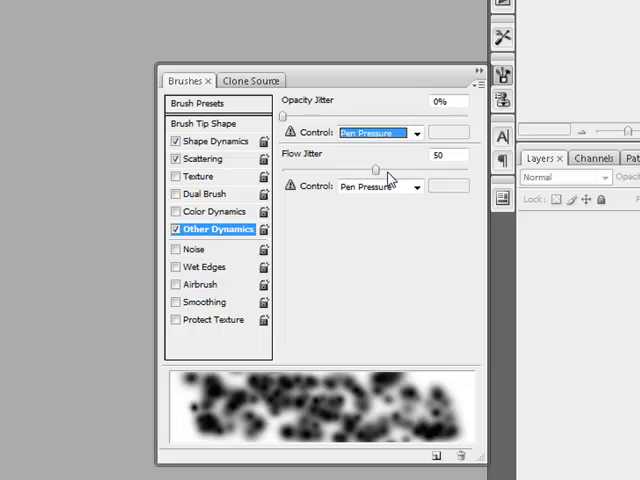
pyautogui.moveTo(437, 124)
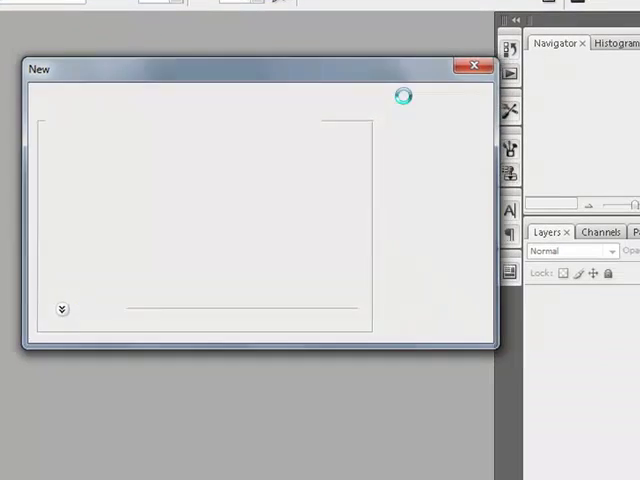
pyautogui.click(472, 65)
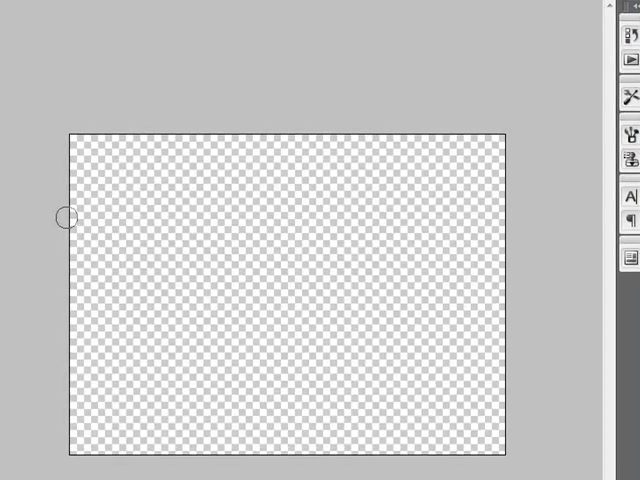